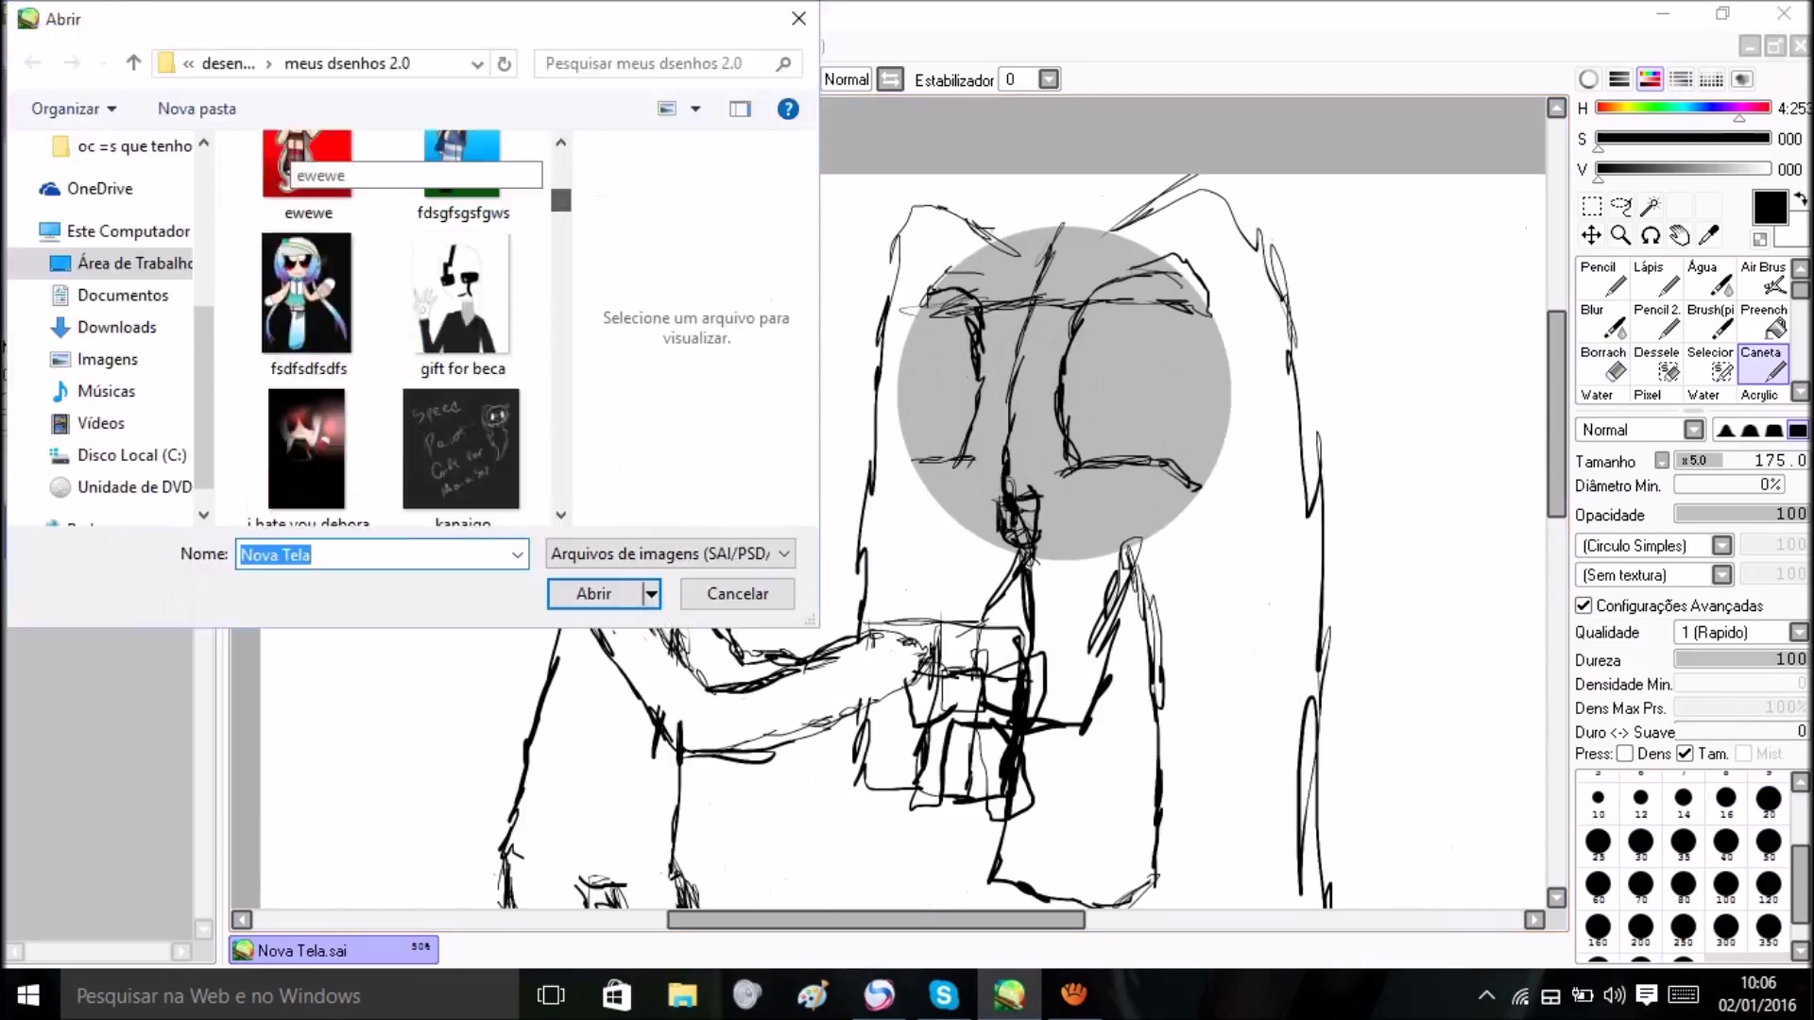
Ink black outlines over the faded gray sketch on the linework layer with the Pen tool
left_click(735, 594)
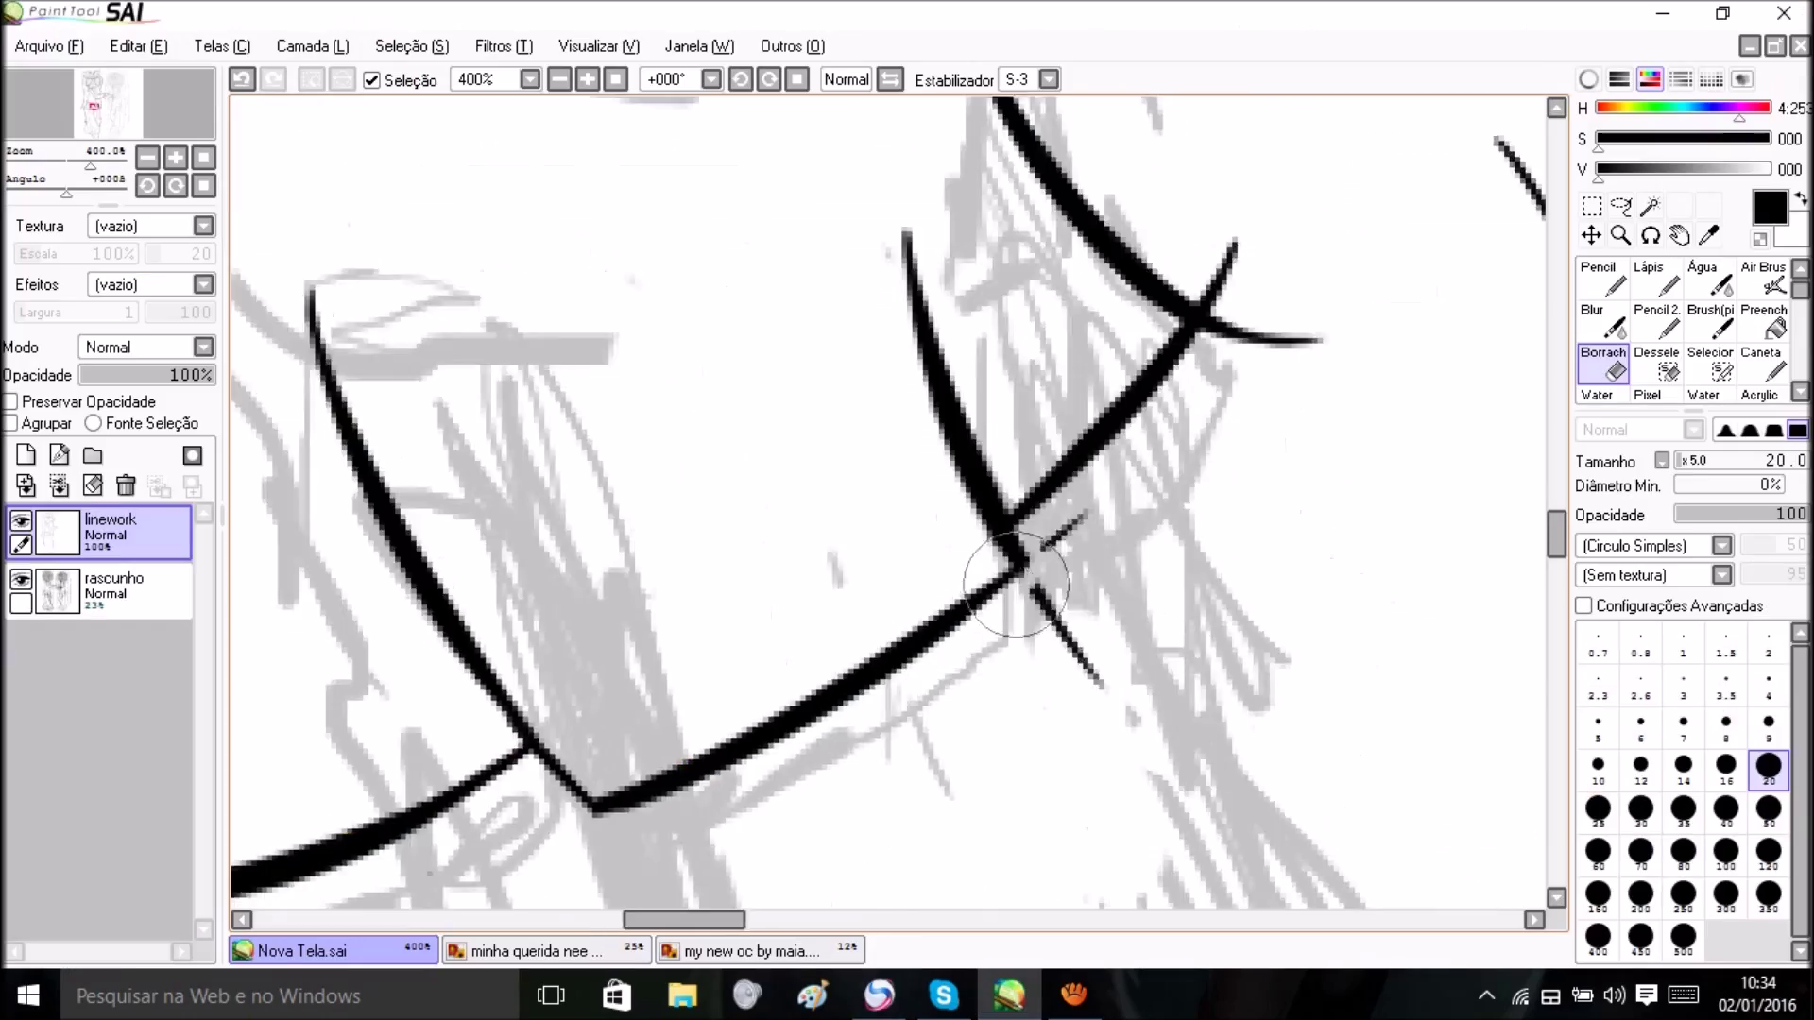
Add a color layer under the lineart and fill flat skin, gray, blue and pink areas
left_click(560, 80)
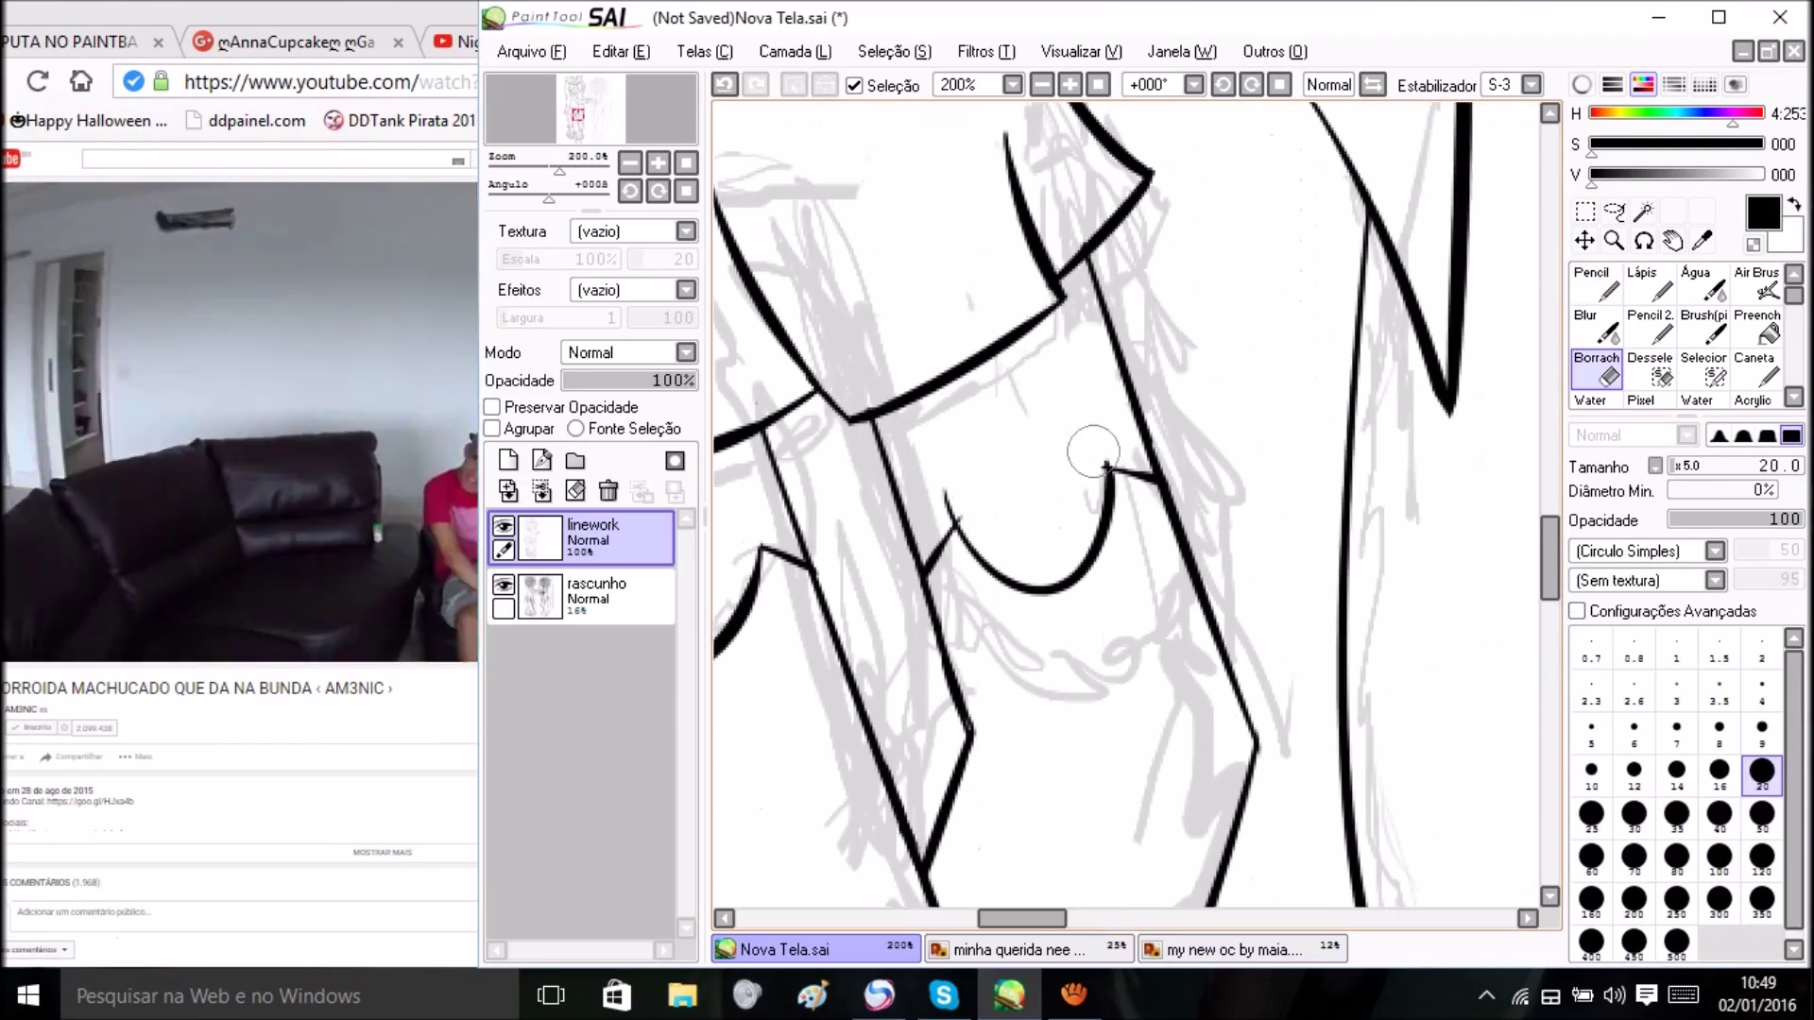
left_click(1591, 277)
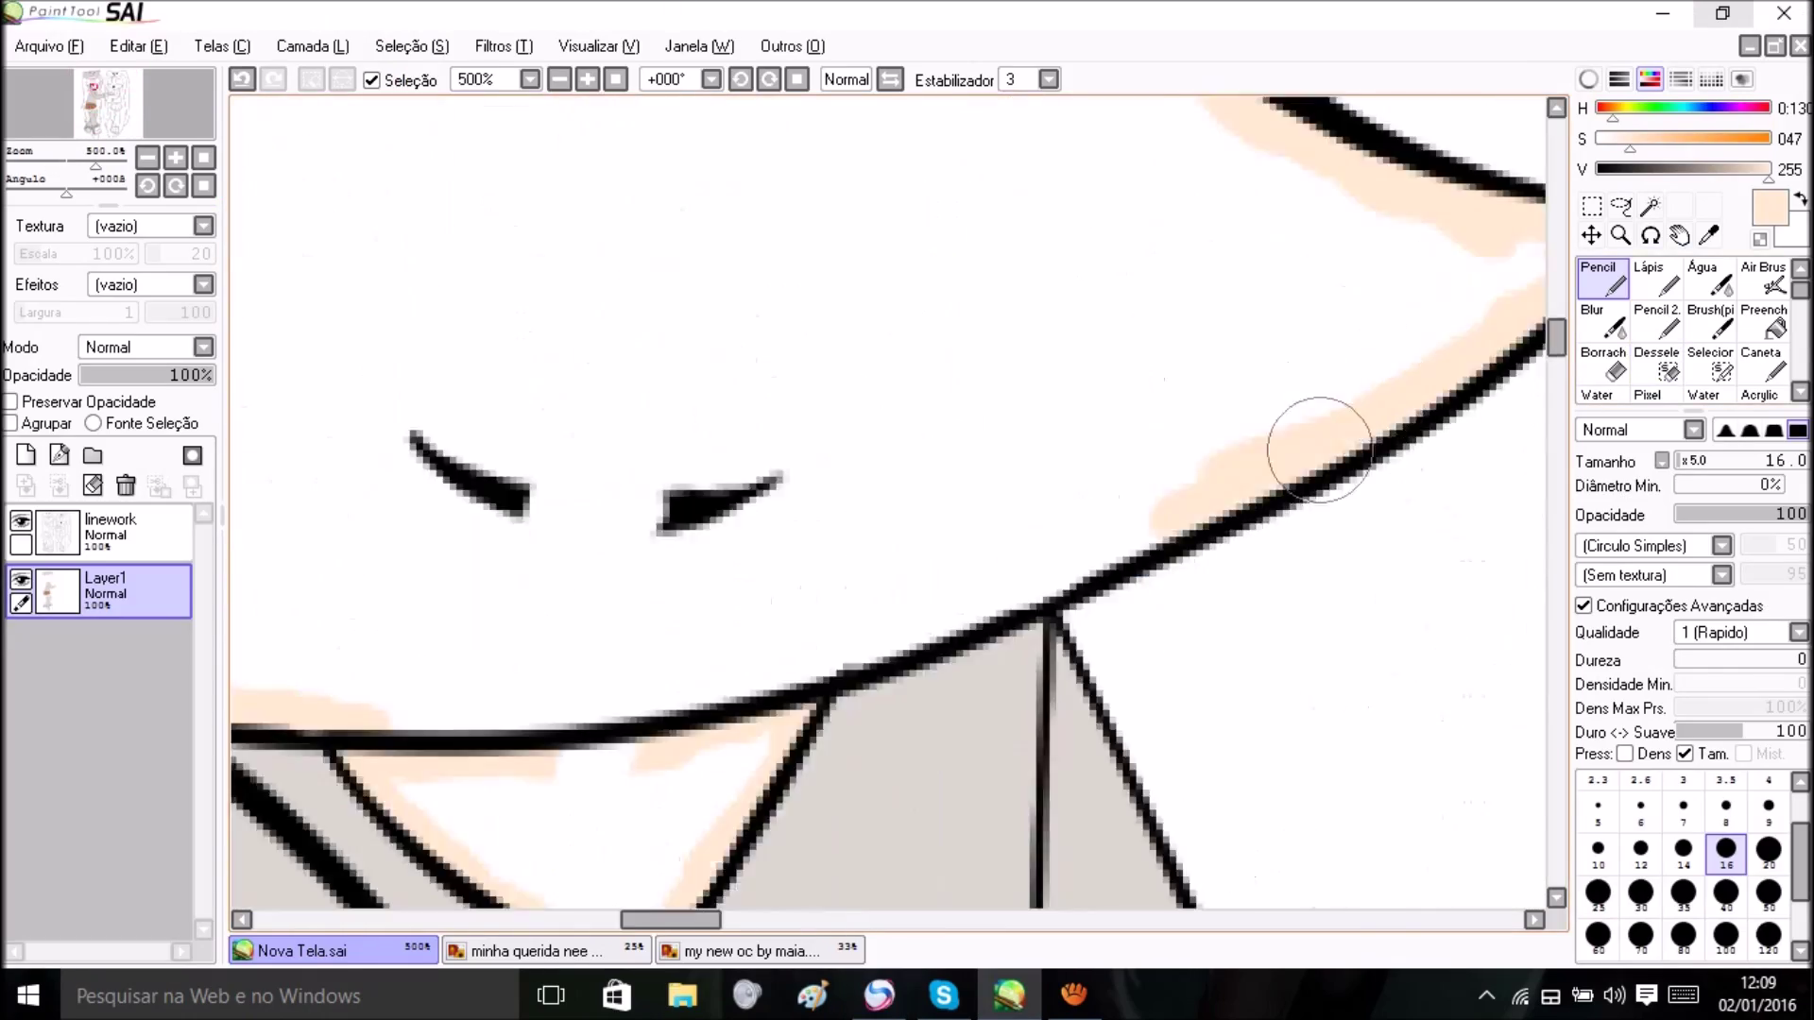
left_click(941, 995)
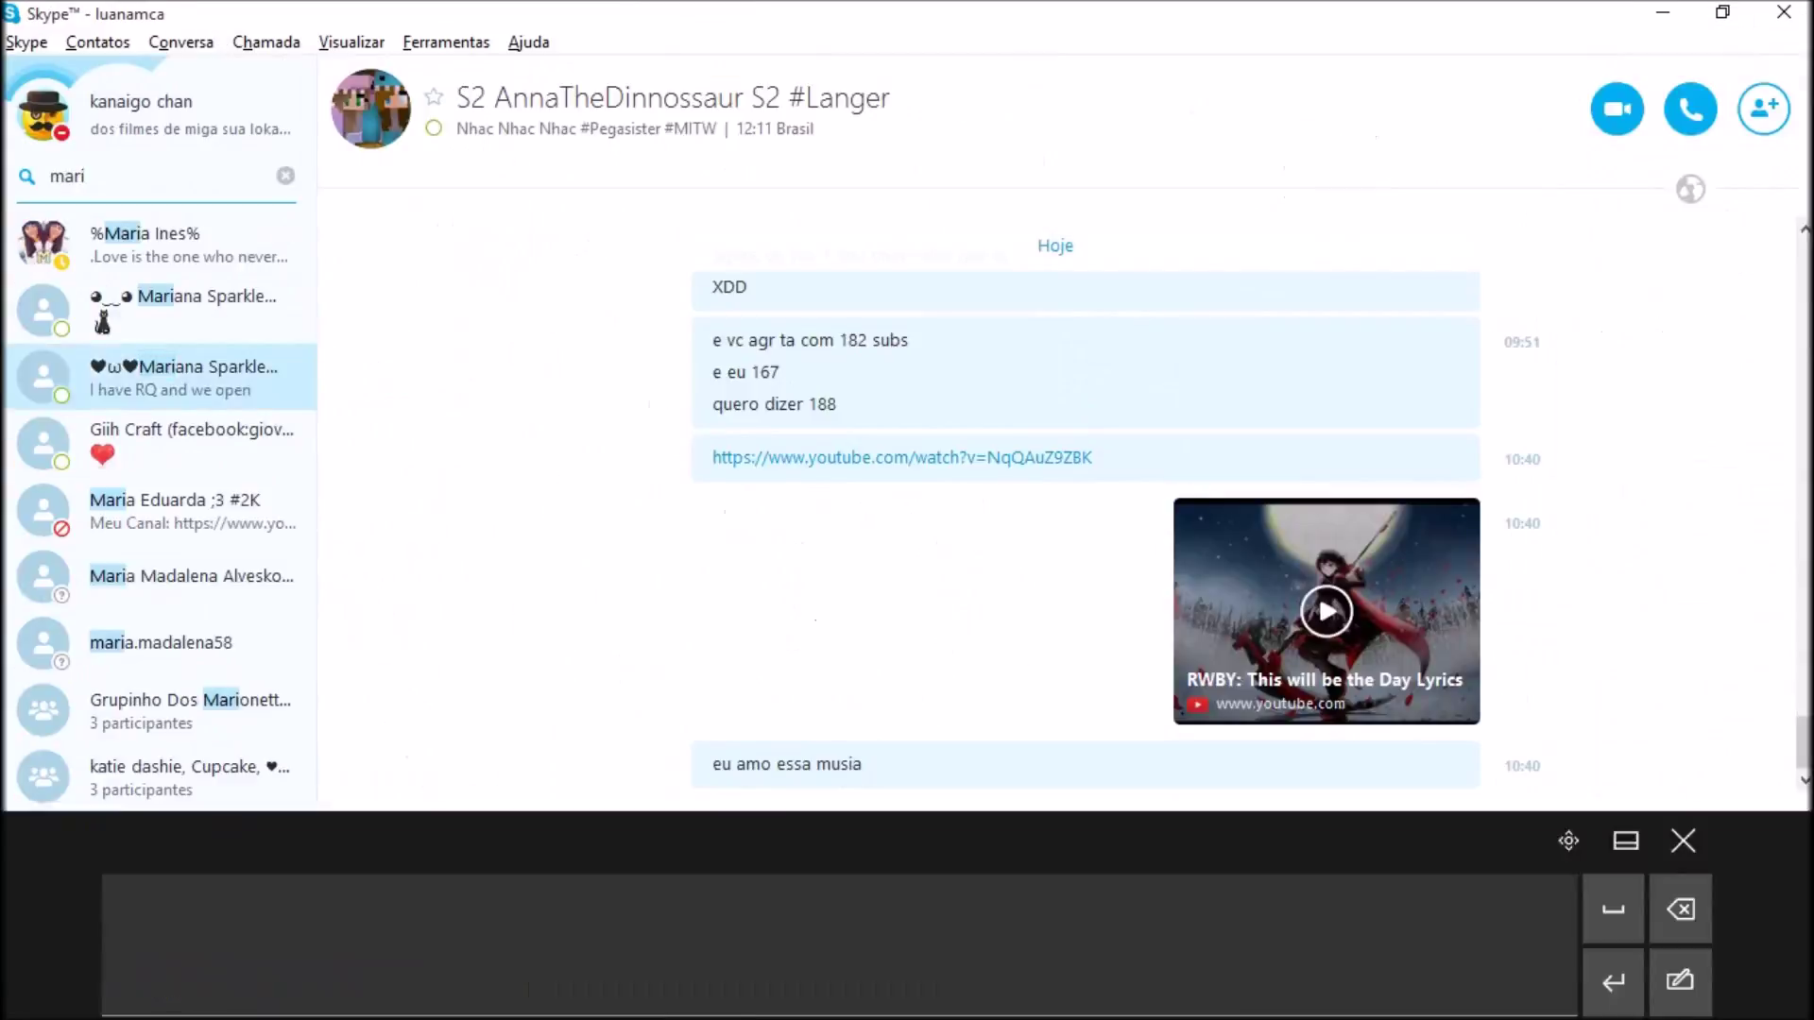
left_click(1005, 996)
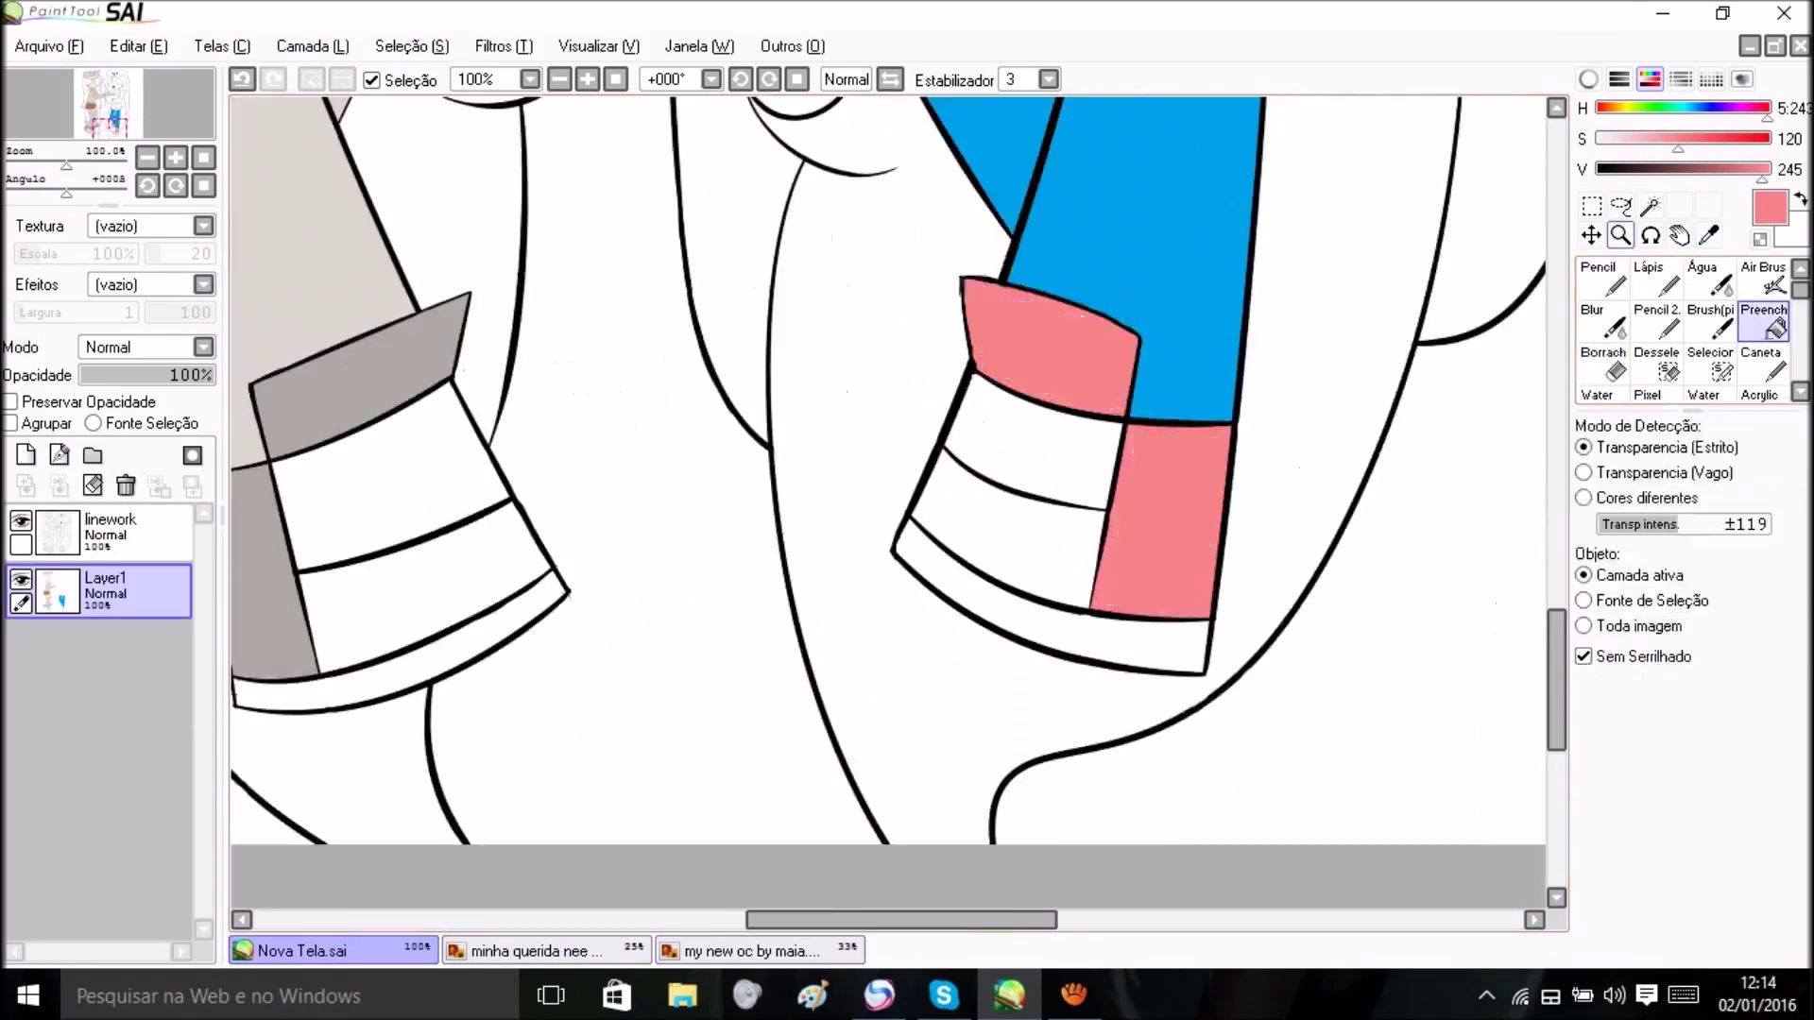